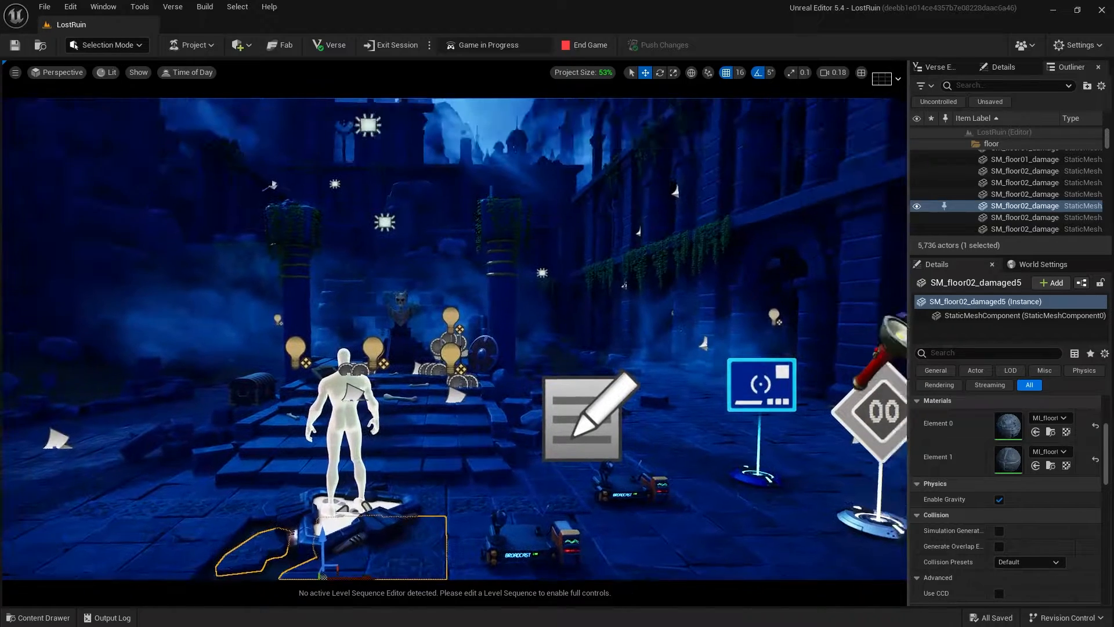
- Show the LostRuin project's management options from the UEFN toolbar Project menu
{"action": "left_click", "coordinate": [192, 45]}
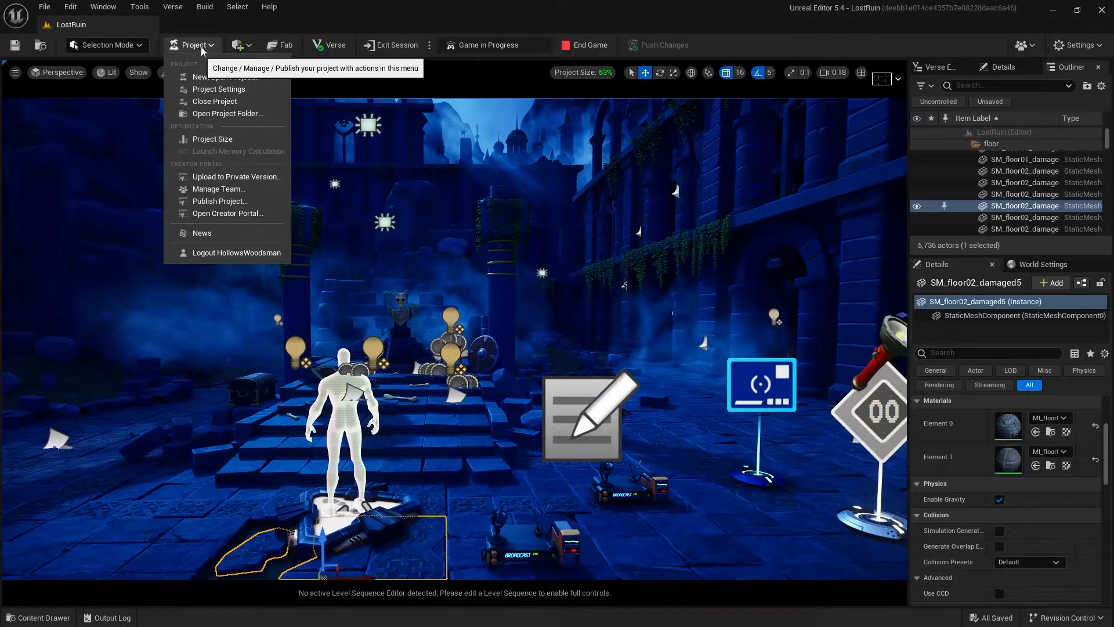
{"action": "mouse_move", "coordinate": [227, 214]}
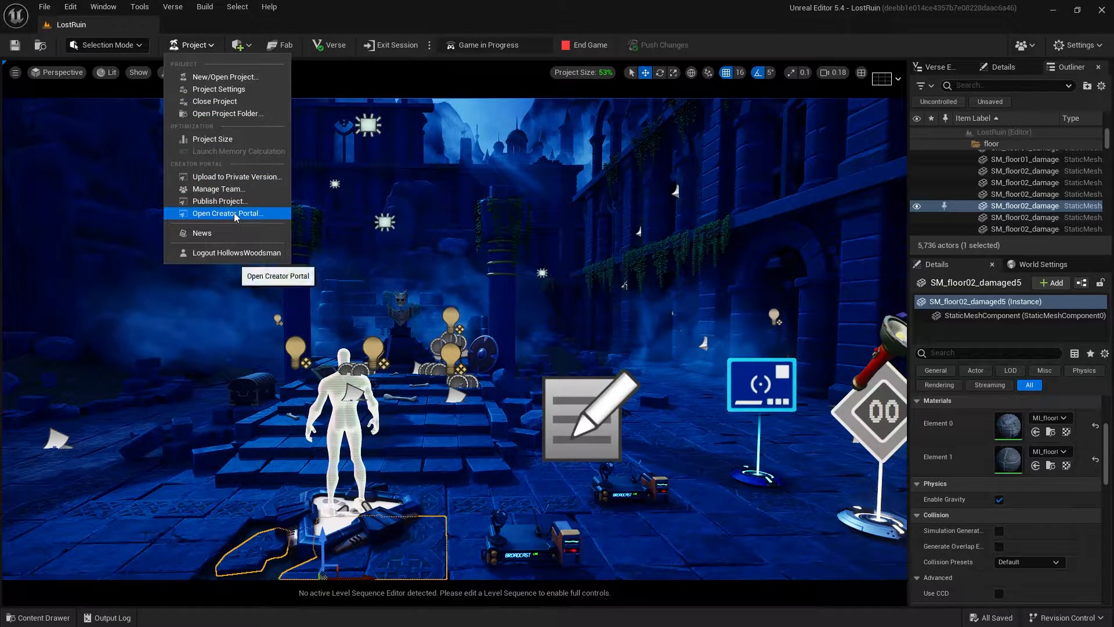
- Go to the Haunted Lost Ruins Creator Portal page and its empty Playtests section
{"action": "left_click", "coordinate": [228, 214]}
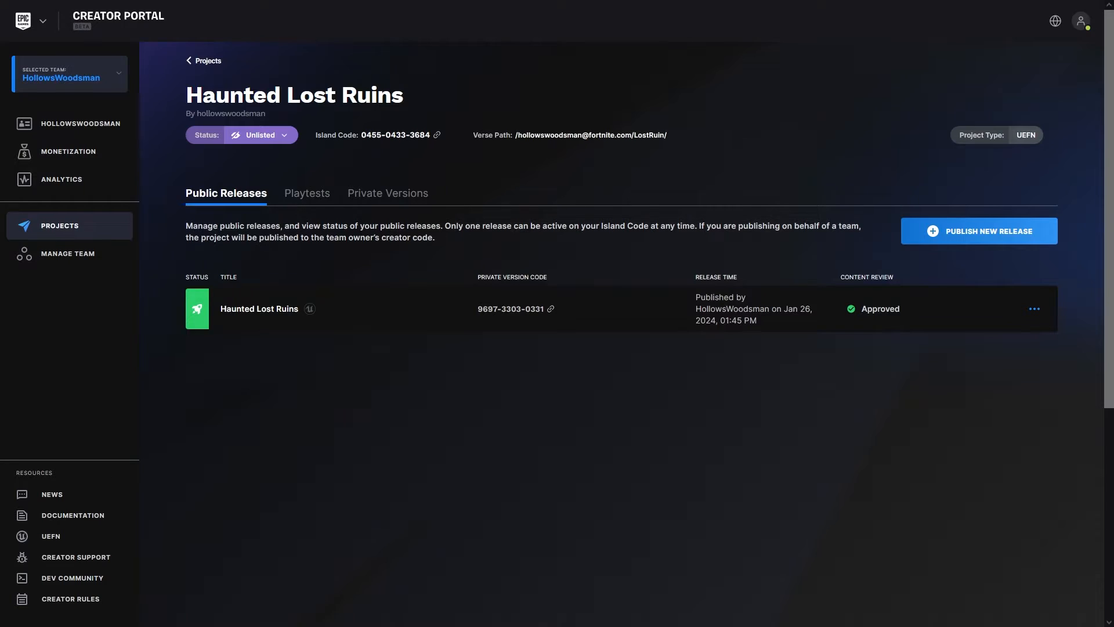
{"action": "mouse_move", "coordinate": [28, 55]}
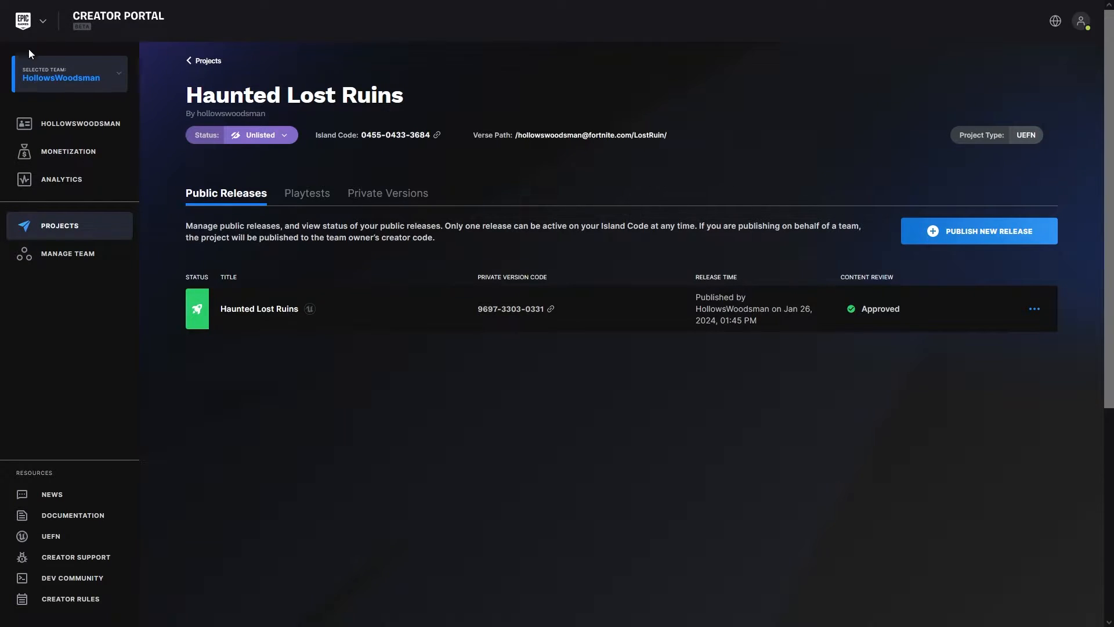
{"action": "mouse_move", "coordinate": [106, 73]}
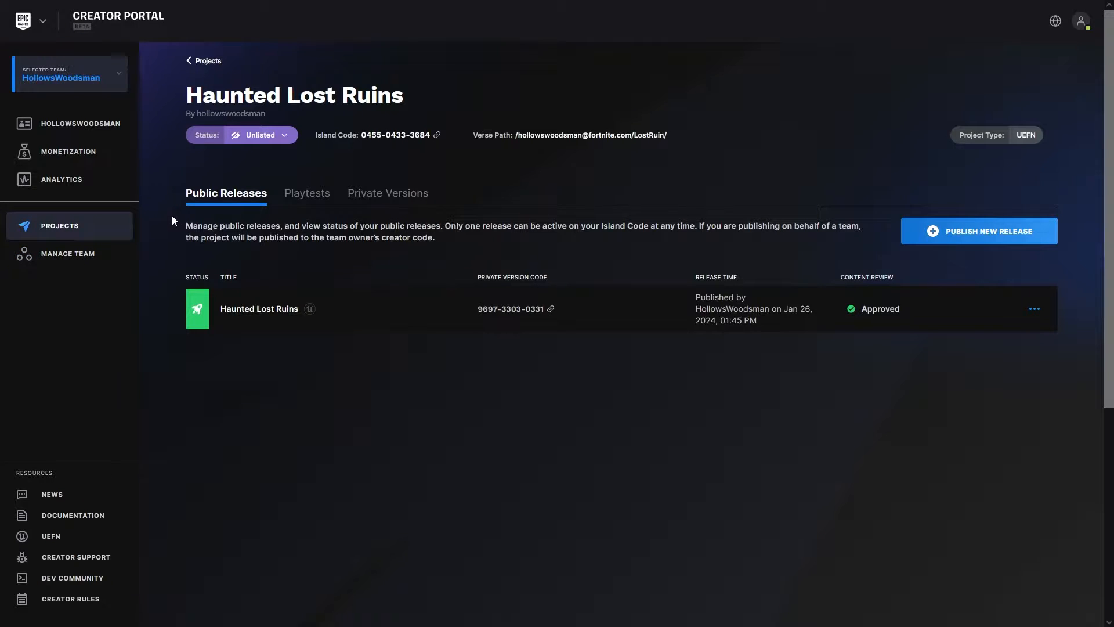
{"action": "mouse_move", "coordinate": [197, 309]}
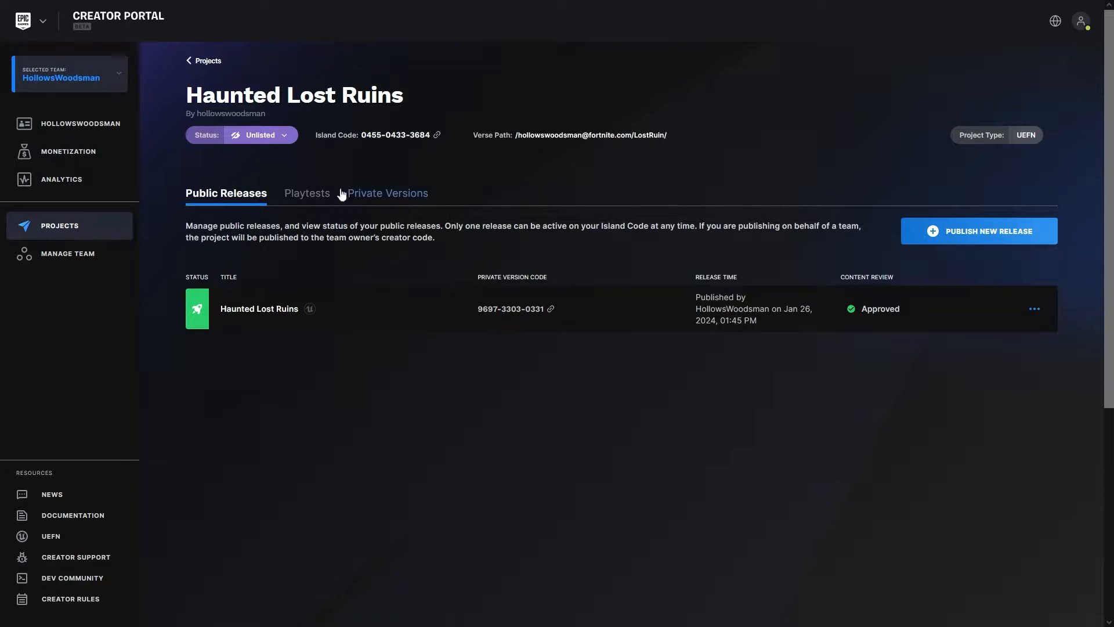
{"action": "mouse_move", "coordinate": [267, 155]}
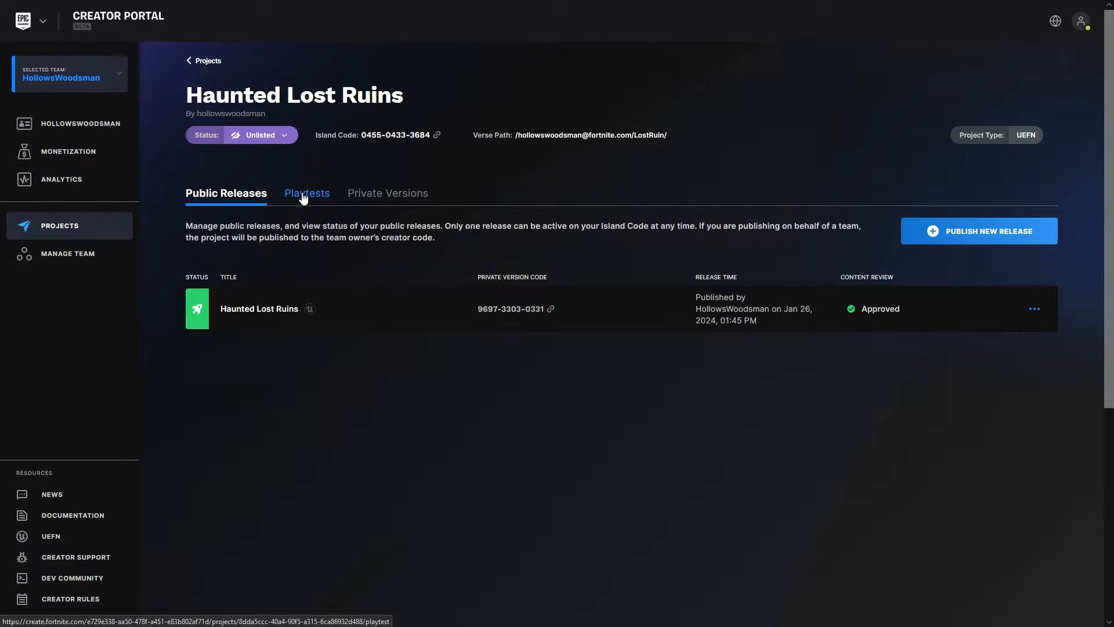
{"action": "mouse_move", "coordinate": [388, 193]}
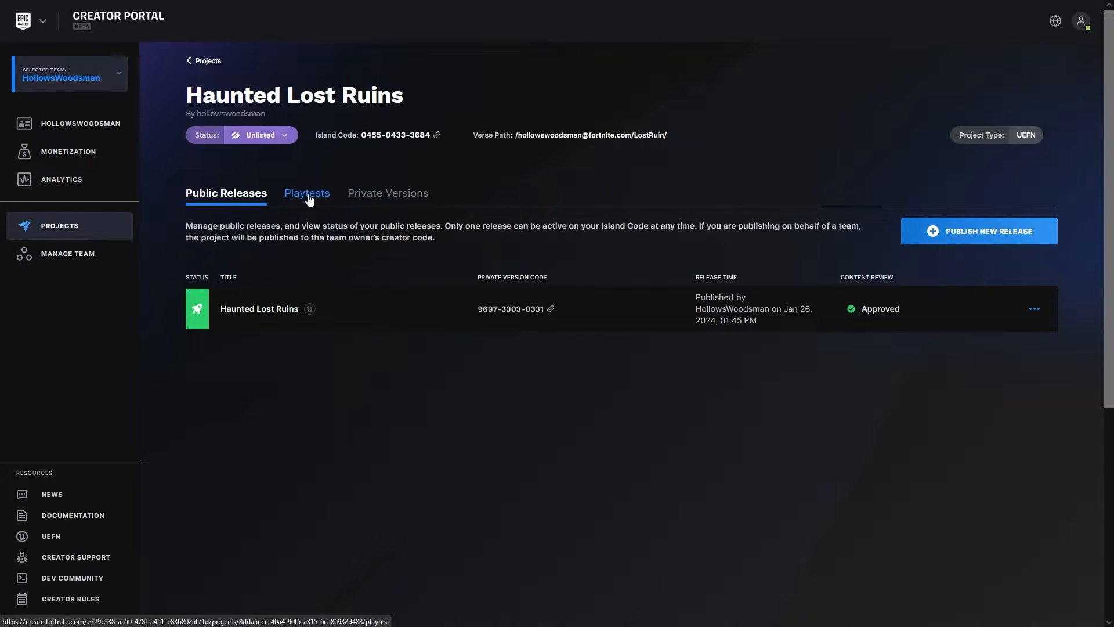
{"action": "left_click", "coordinate": [305, 193]}
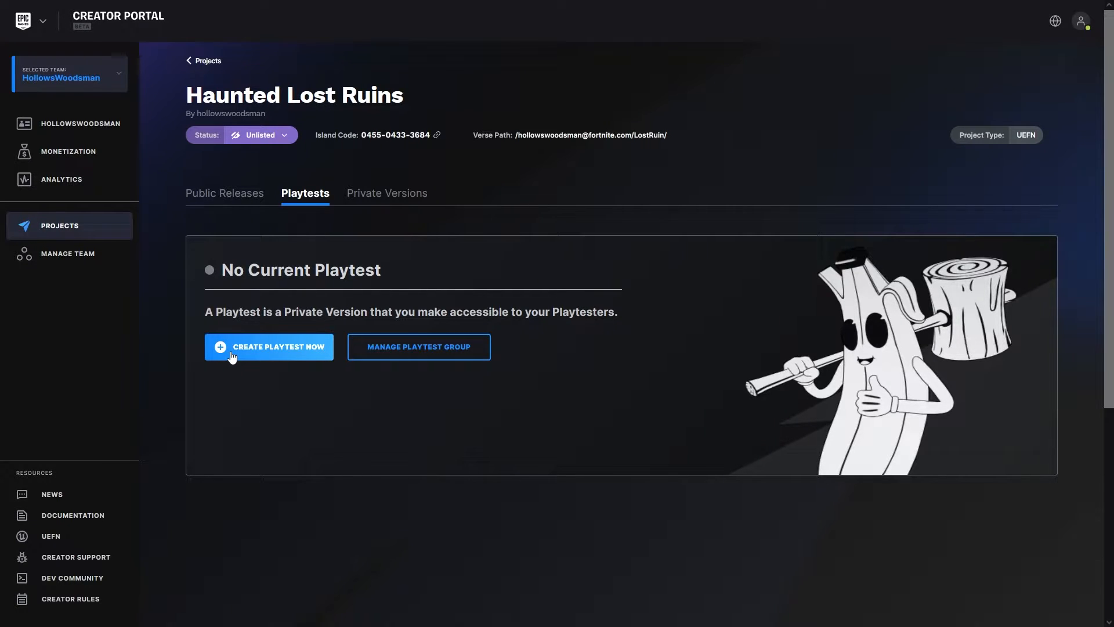
{"action": "left_click", "coordinate": [268, 346]}
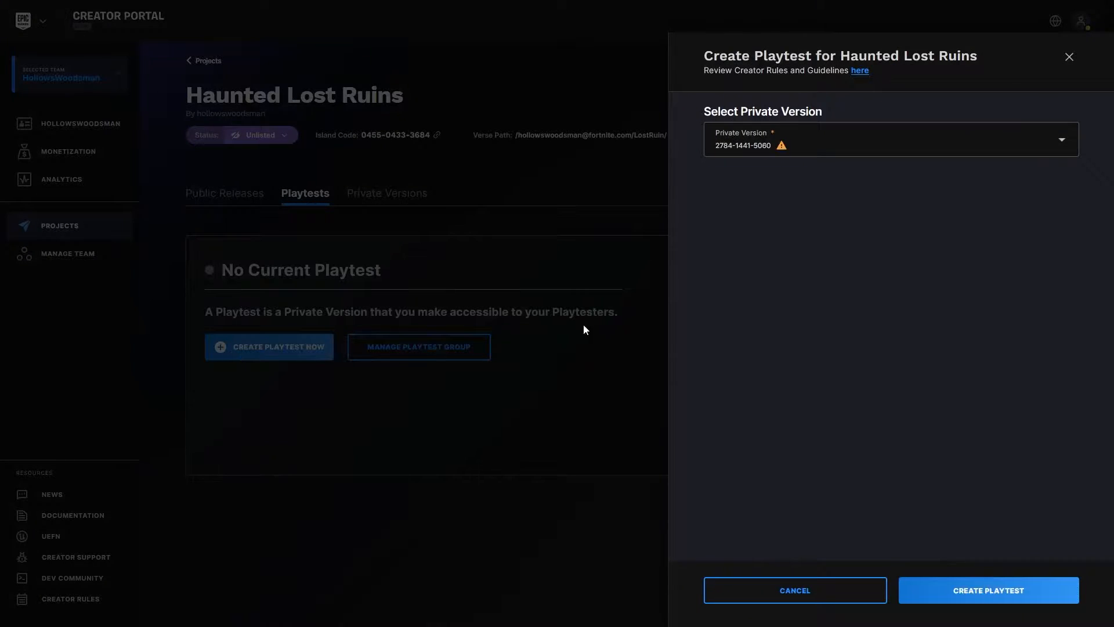
{"action": "left_click", "coordinate": [888, 139]}
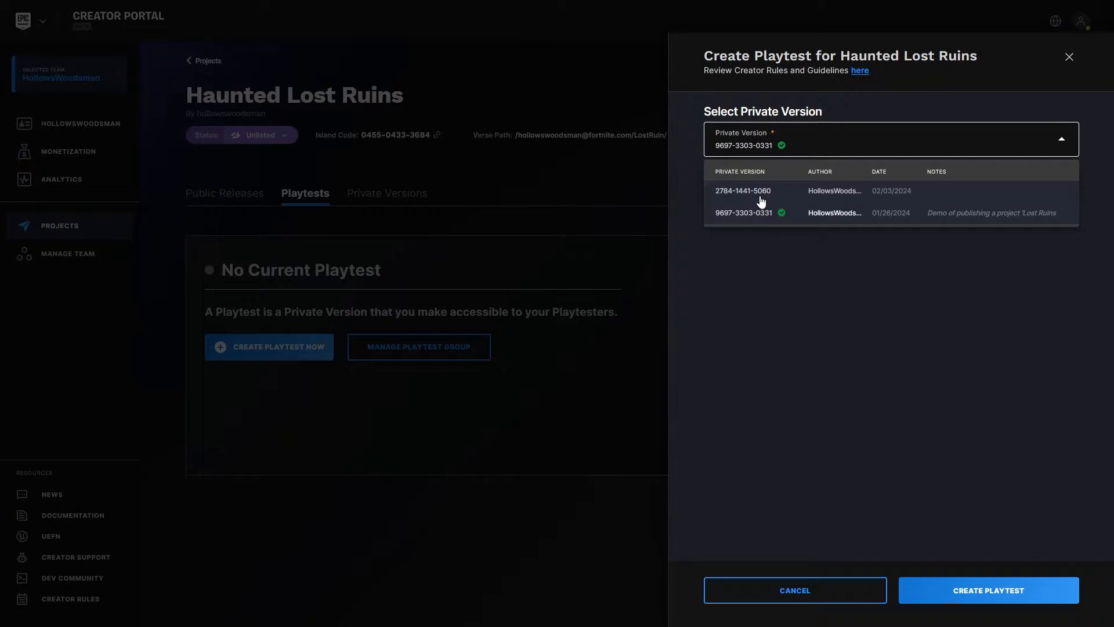
{"action": "left_click", "coordinate": [742, 190]}
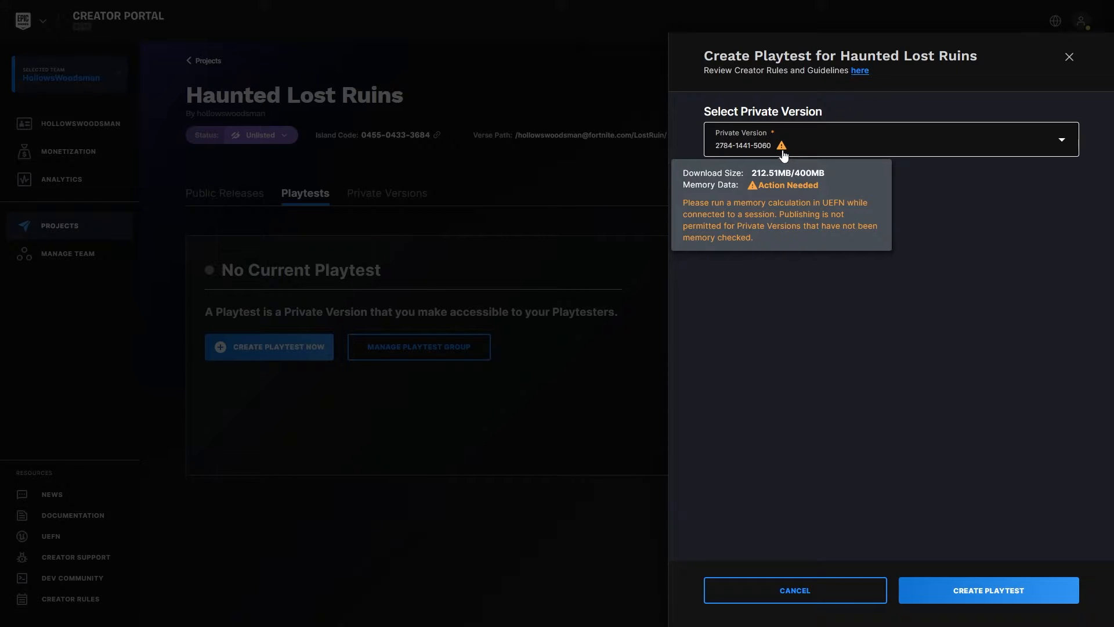
{"action": "mouse_move", "coordinate": [793, 151]}
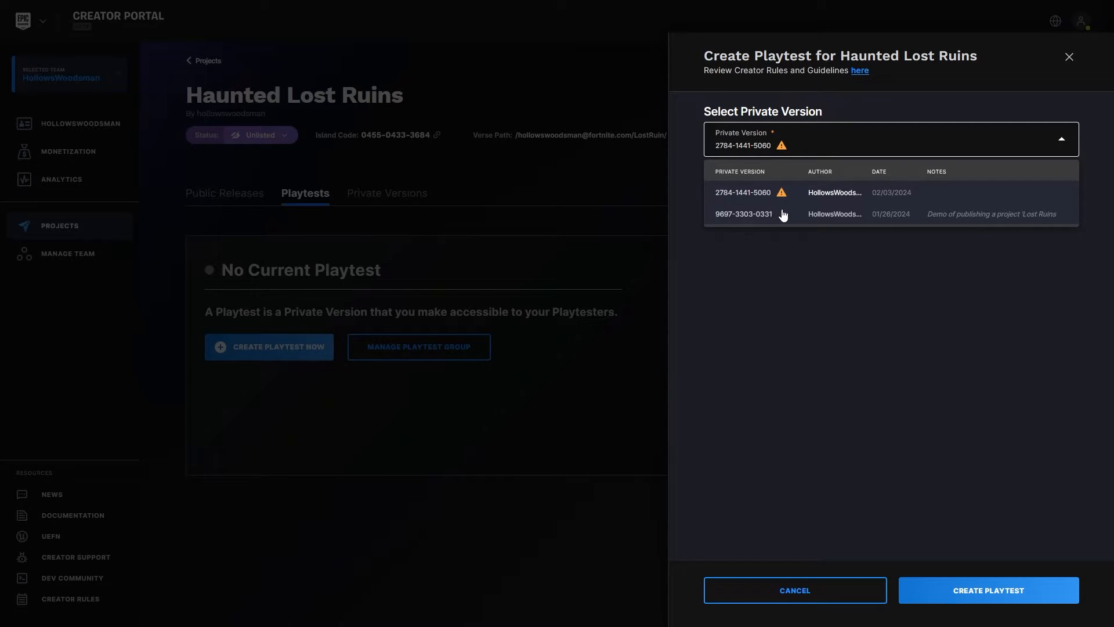
{"action": "left_click", "coordinate": [744, 214]}
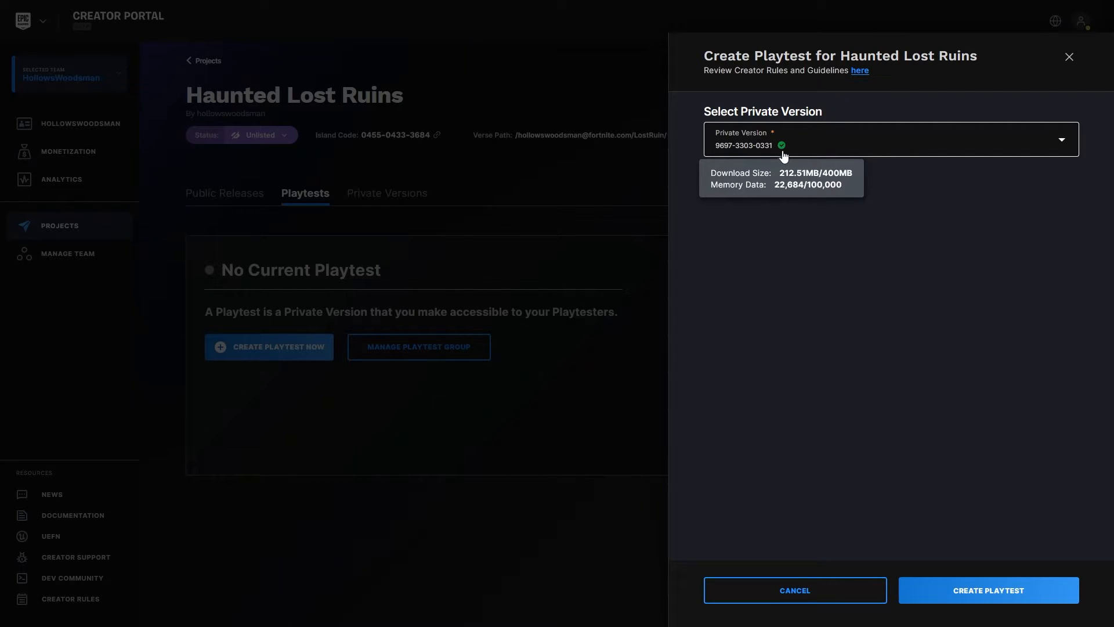
{"action": "mouse_move", "coordinate": [987, 589]}
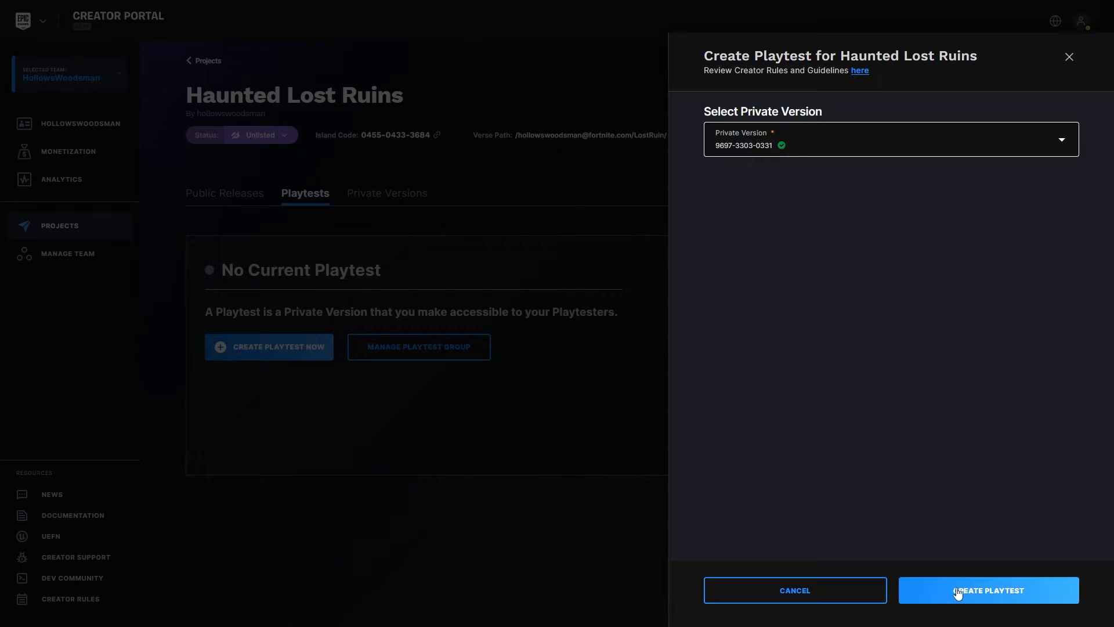
{"action": "left_click", "coordinate": [986, 589]}
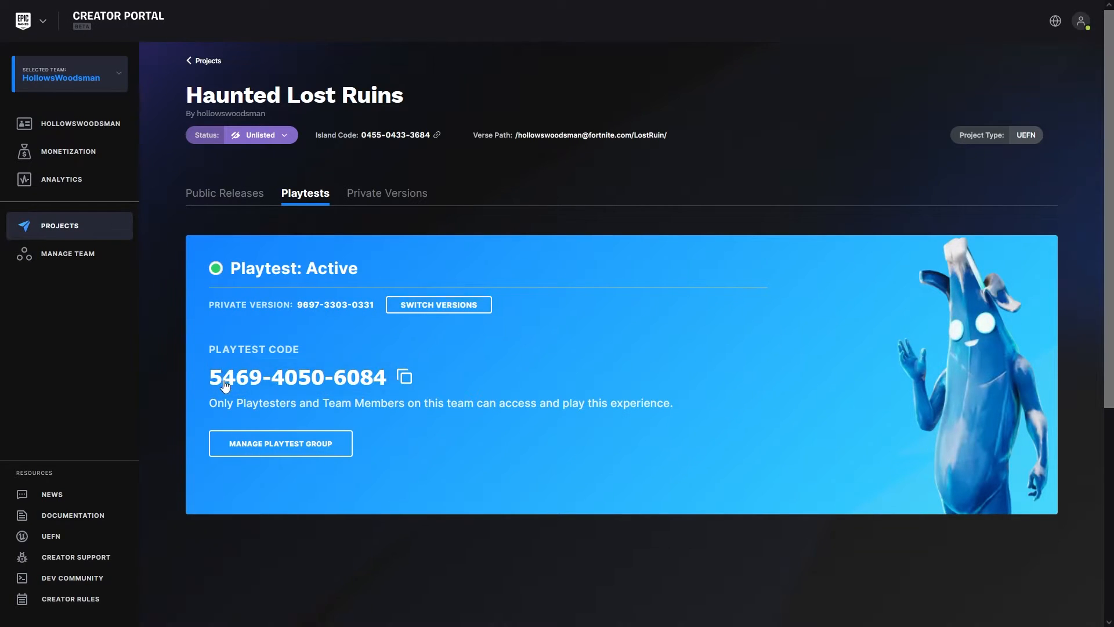
{"action": "mouse_move", "coordinate": [335, 420]}
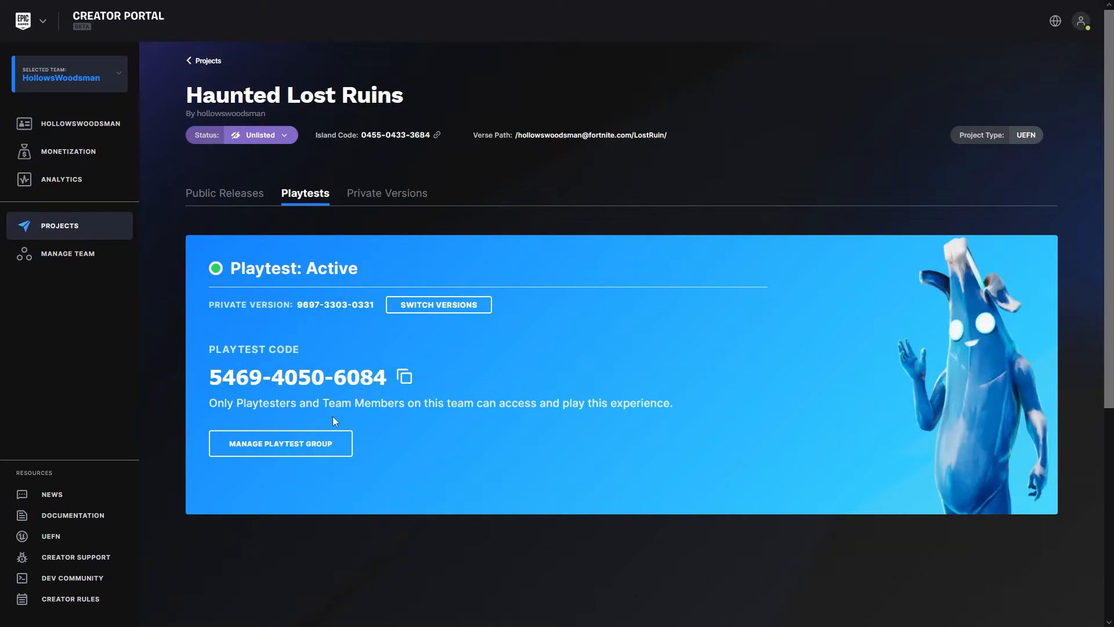
{"action": "mouse_move", "coordinate": [455, 417]}
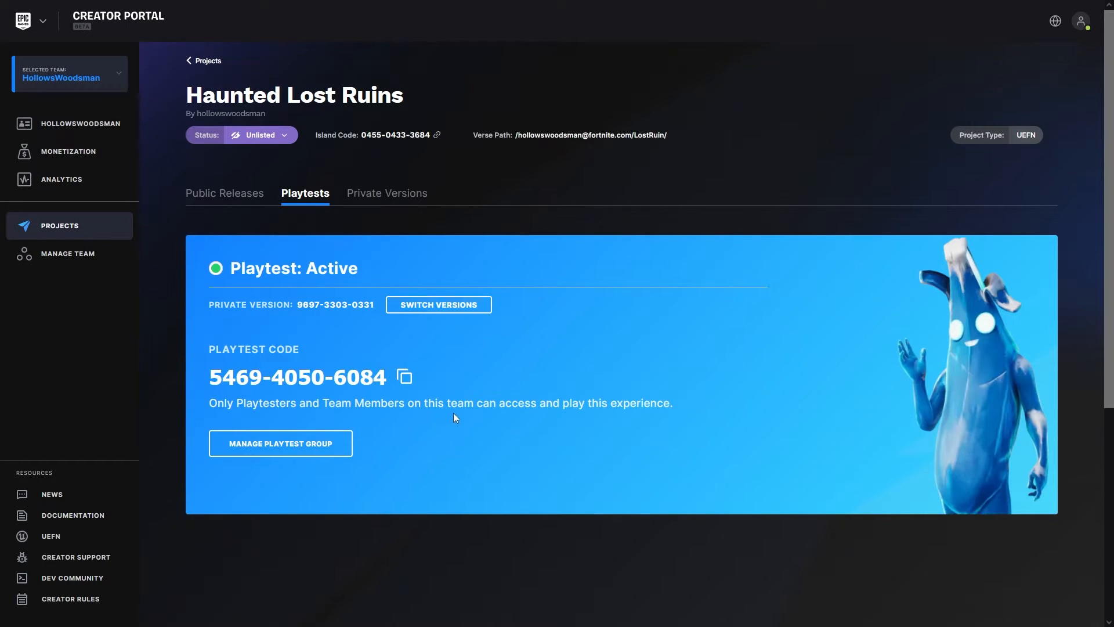
{"action": "mouse_move", "coordinate": [529, 417]}
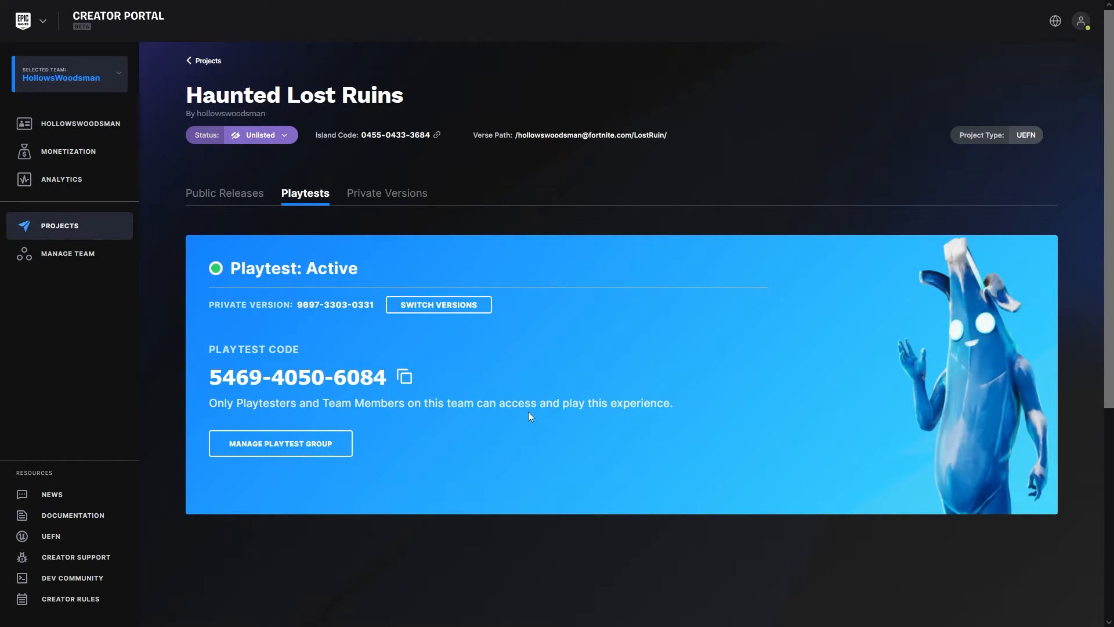
{"action": "mouse_move", "coordinate": [280, 442]}
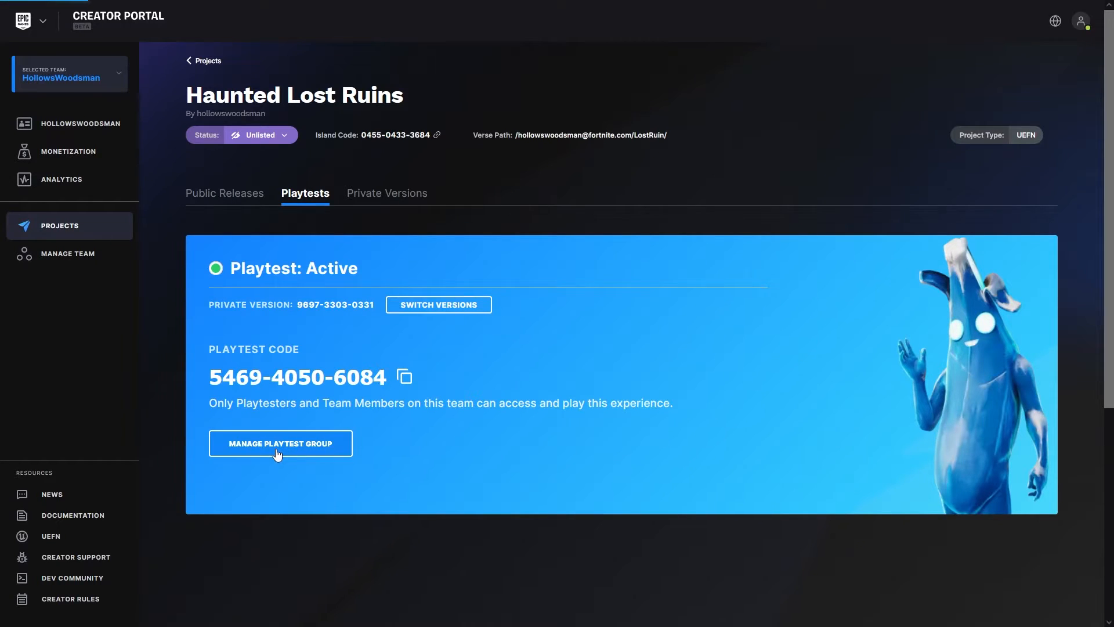
- View the team's playtest group and generate the playtester join link, leaving the group empty
{"action": "left_click", "coordinate": [280, 442]}
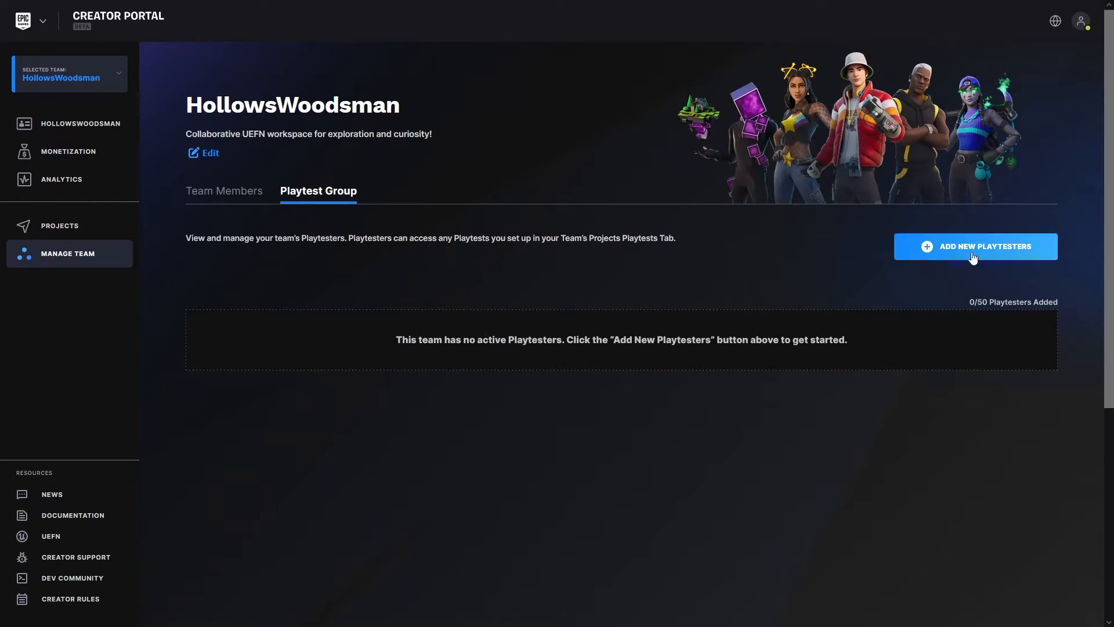
{"action": "left_click", "coordinate": [973, 245]}
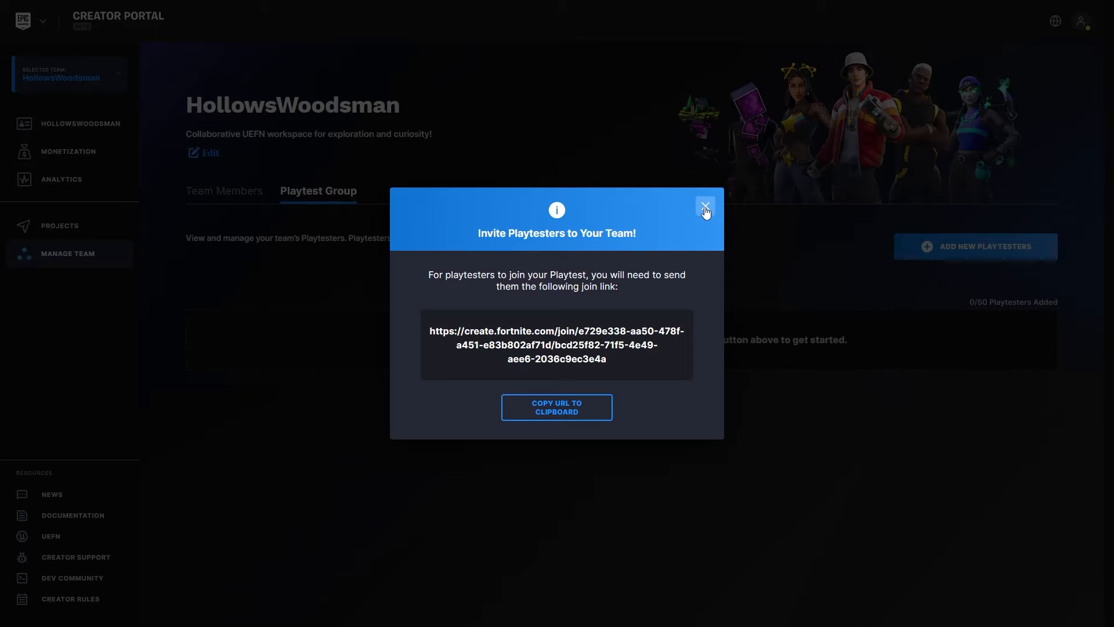
{"action": "left_click", "coordinate": [704, 207]}
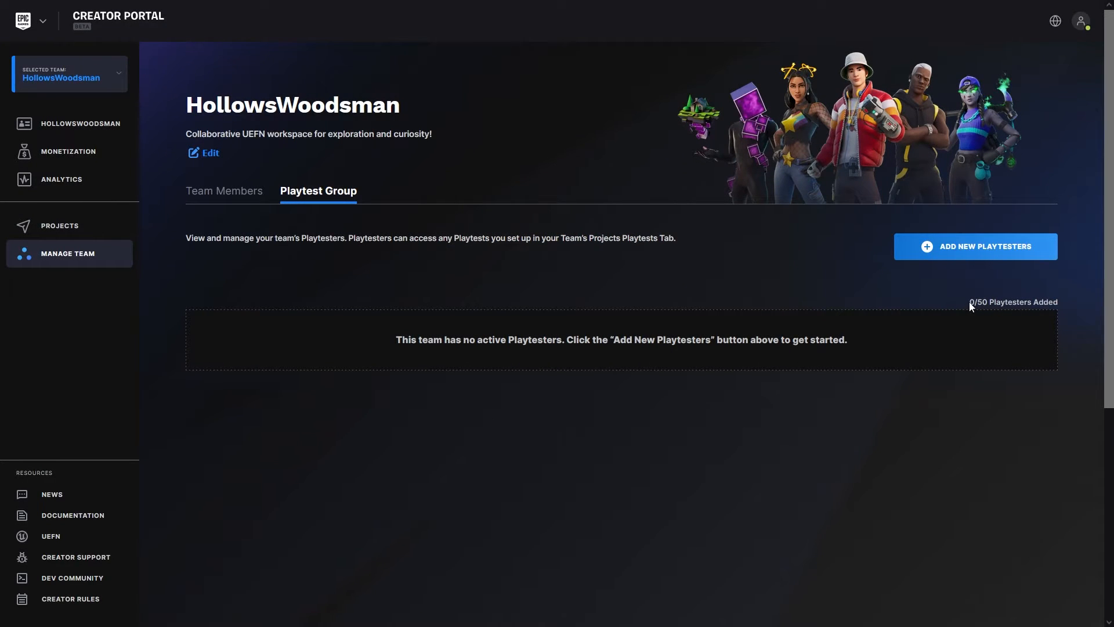
{"action": "mouse_move", "coordinate": [362, 280]}
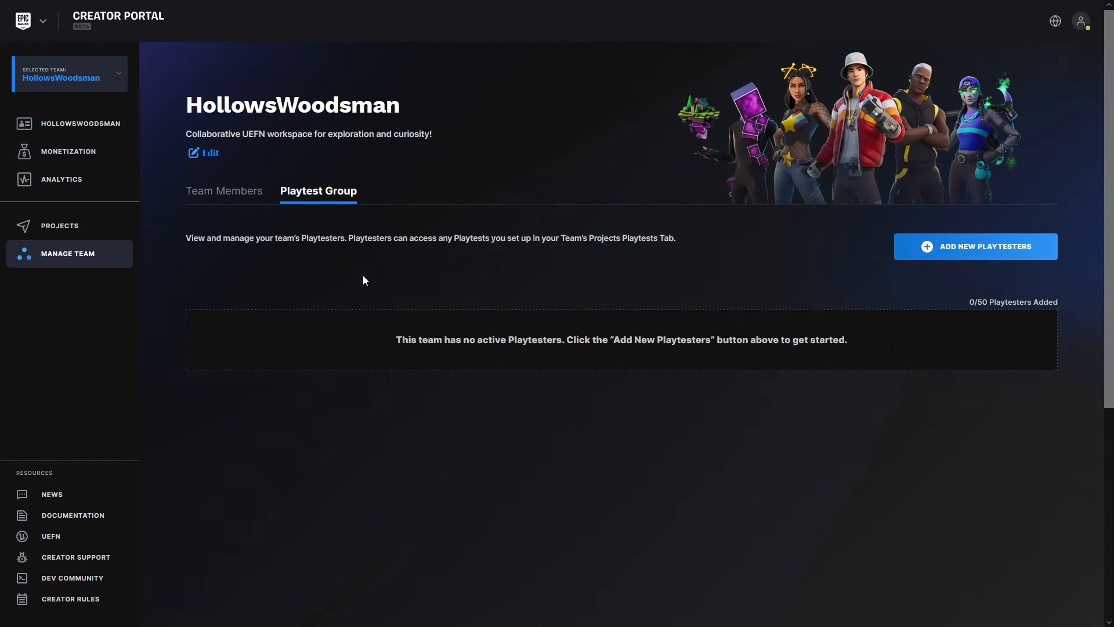
{"action": "mouse_move", "coordinate": [57, 123]}
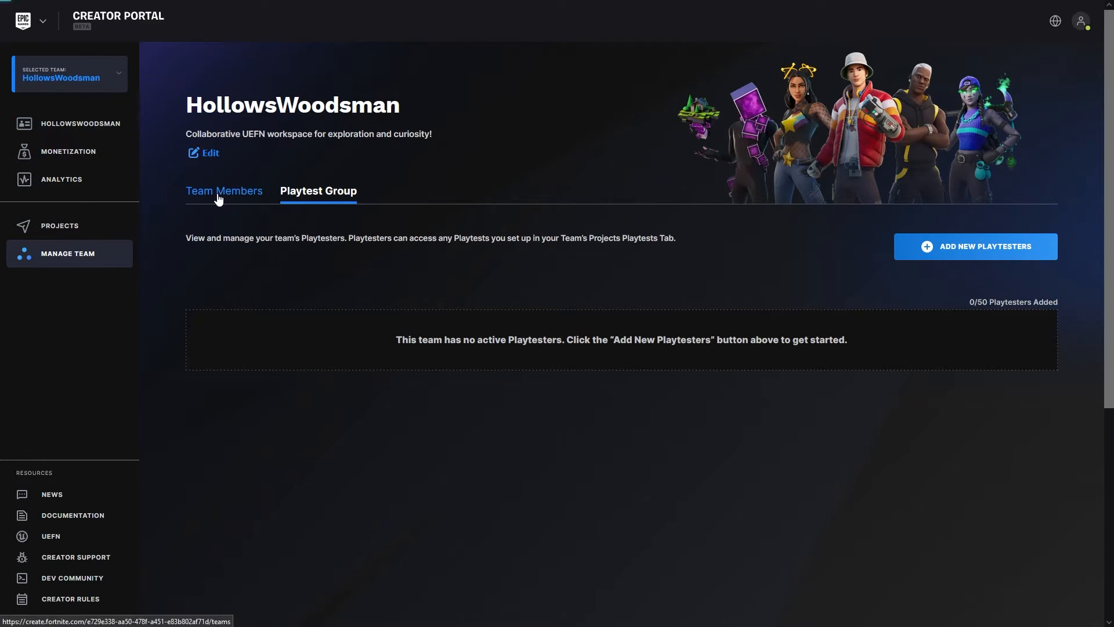
- Review the HollowsWoodsman team member list, glancing at the playtest group and back
{"action": "left_click", "coordinate": [224, 190]}
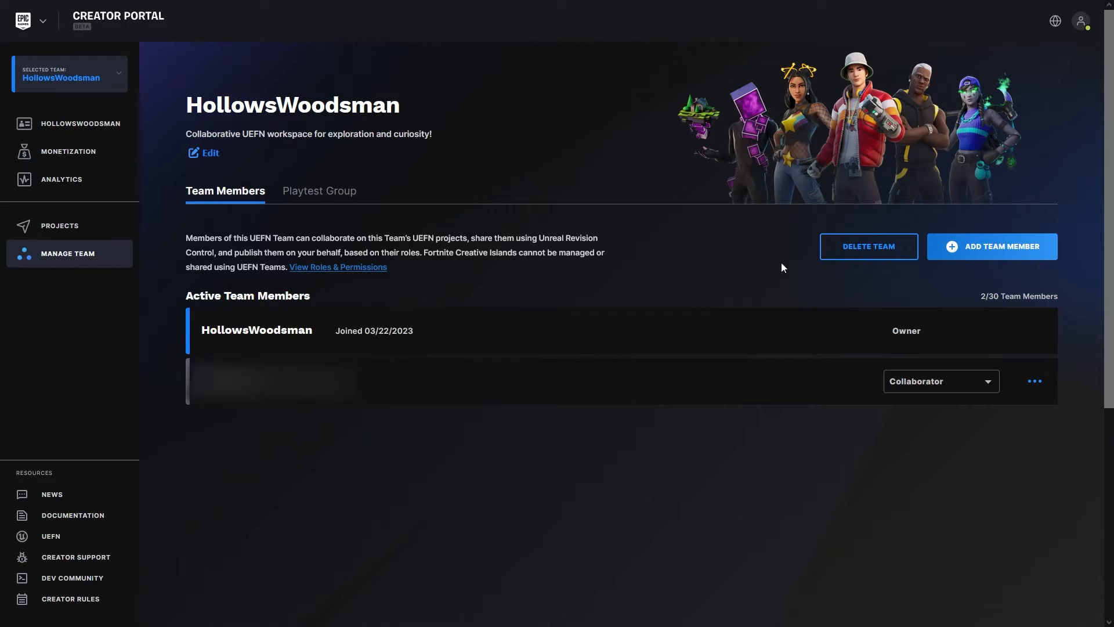
{"action": "double_click", "coordinate": [988, 296]}
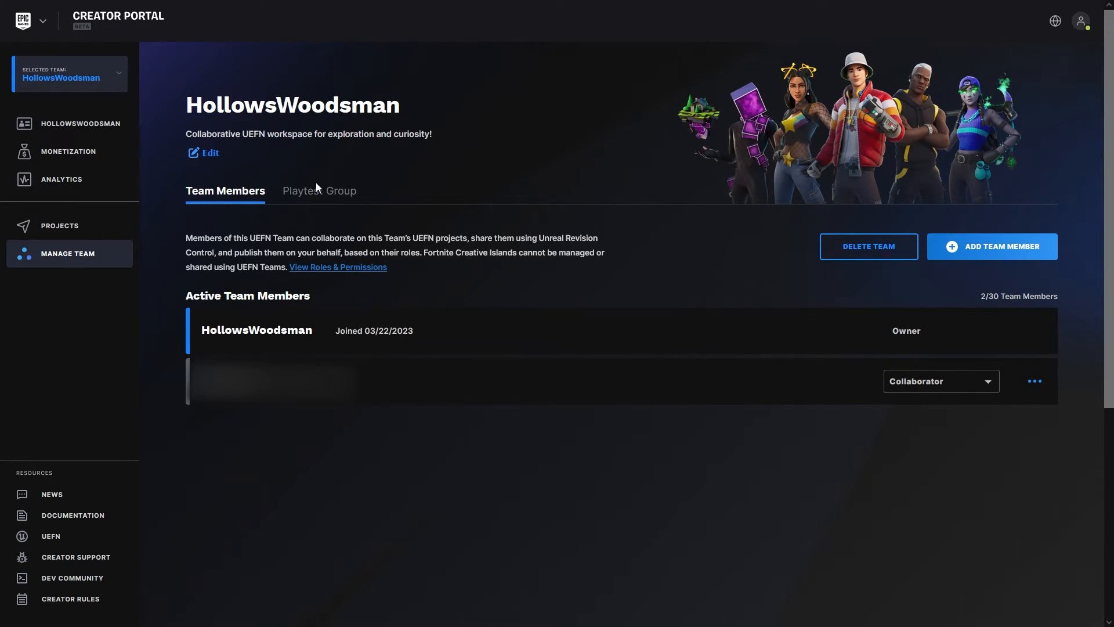
{"action": "left_click", "coordinate": [318, 190]}
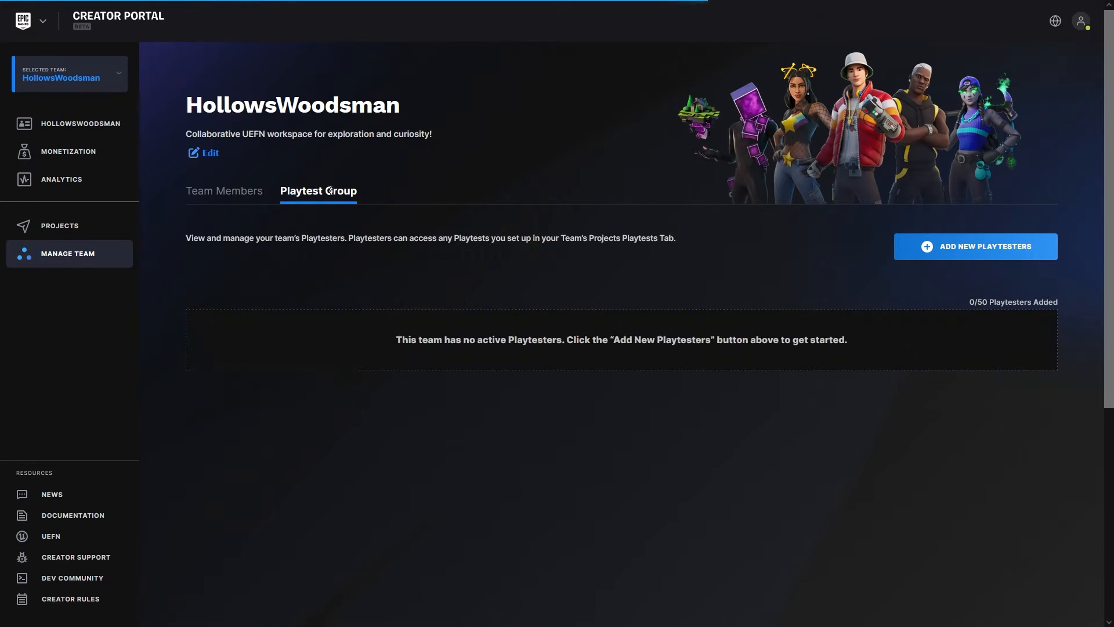
{"action": "mouse_move", "coordinate": [497, 285]}
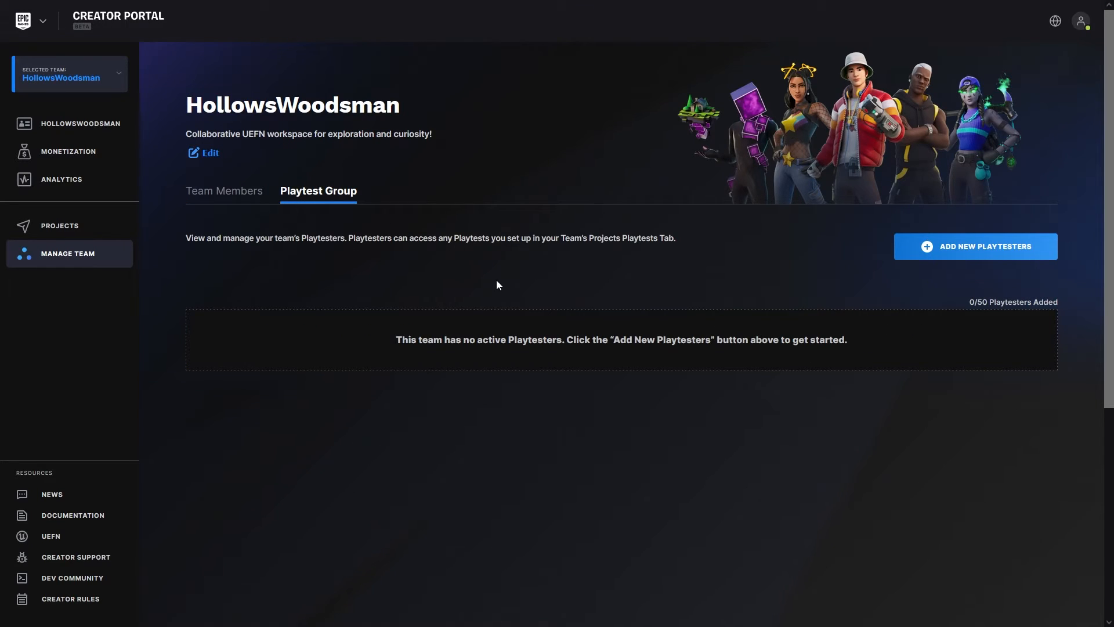
{"action": "left_click", "coordinate": [224, 190]}
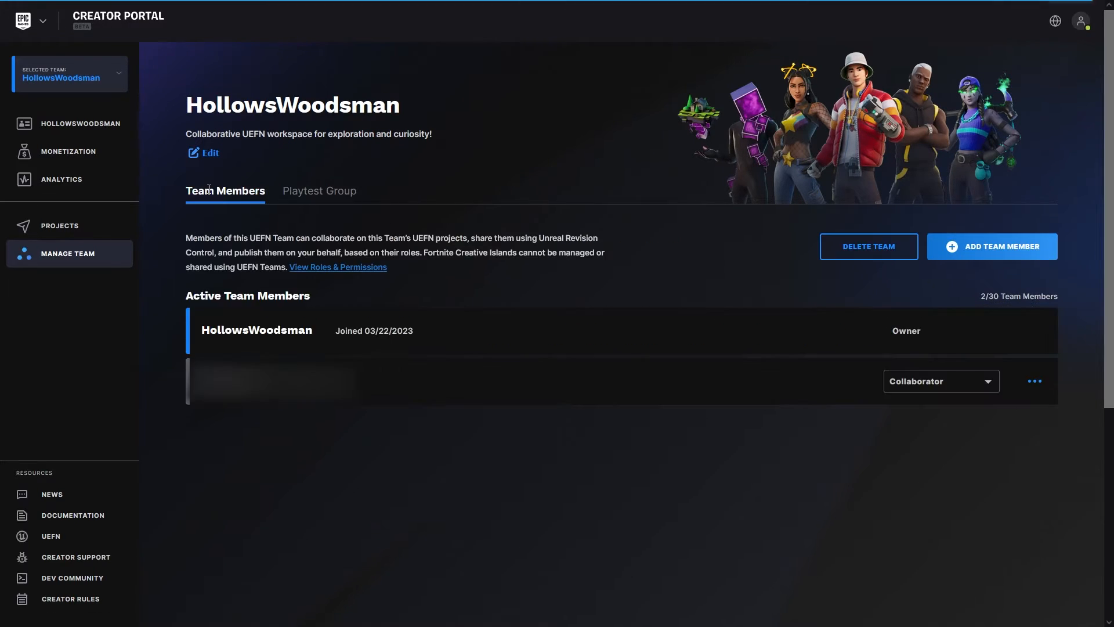
- Check the second member's role choices and keep them as Collaborator
{"action": "left_click", "coordinate": [940, 381]}
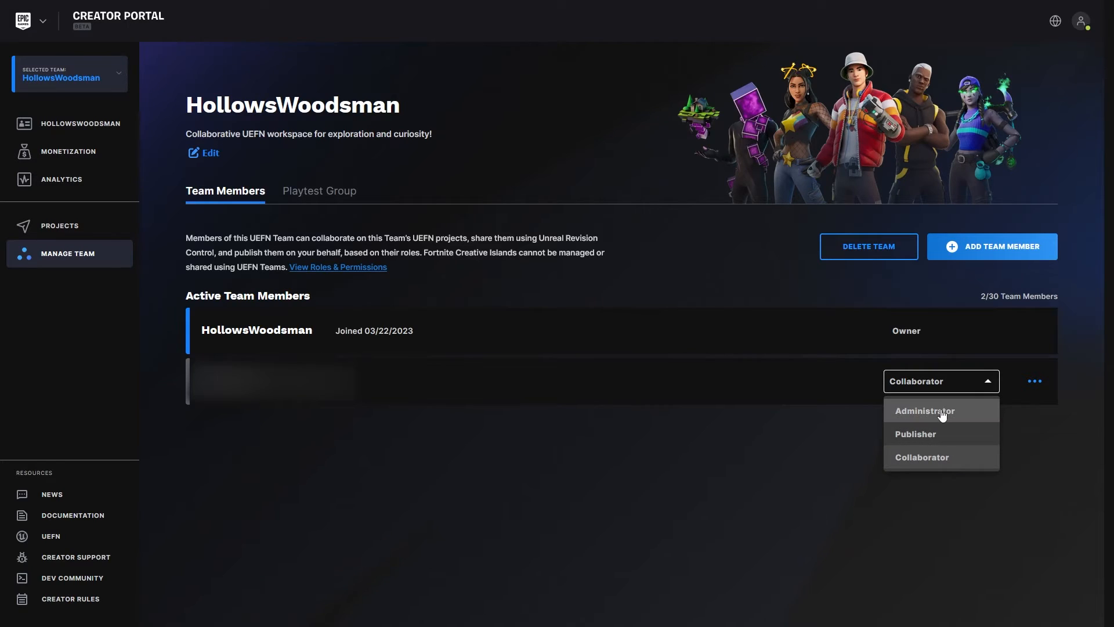
{"action": "mouse_move", "coordinate": [903, 457]}
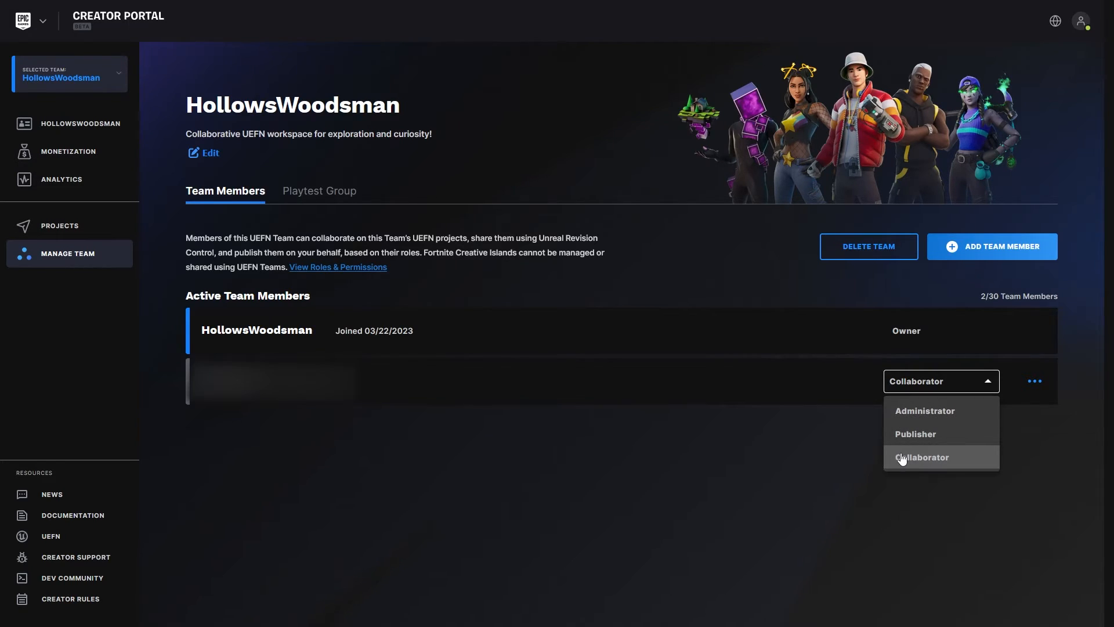
{"action": "left_click", "coordinate": [921, 457]}
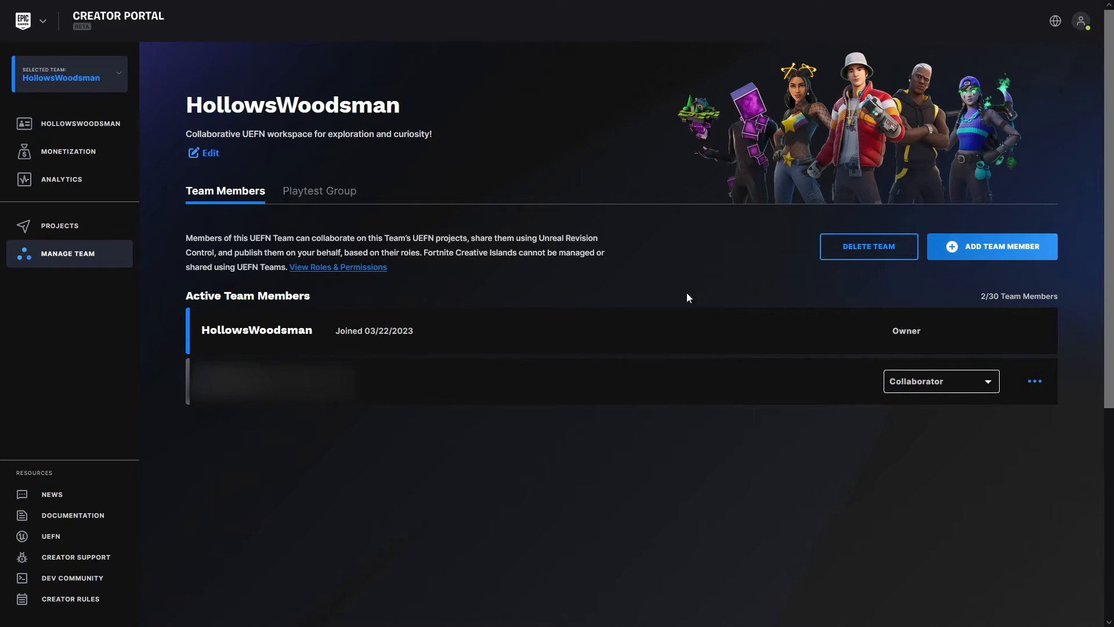
{"action": "mouse_move", "coordinate": [452, 384]}
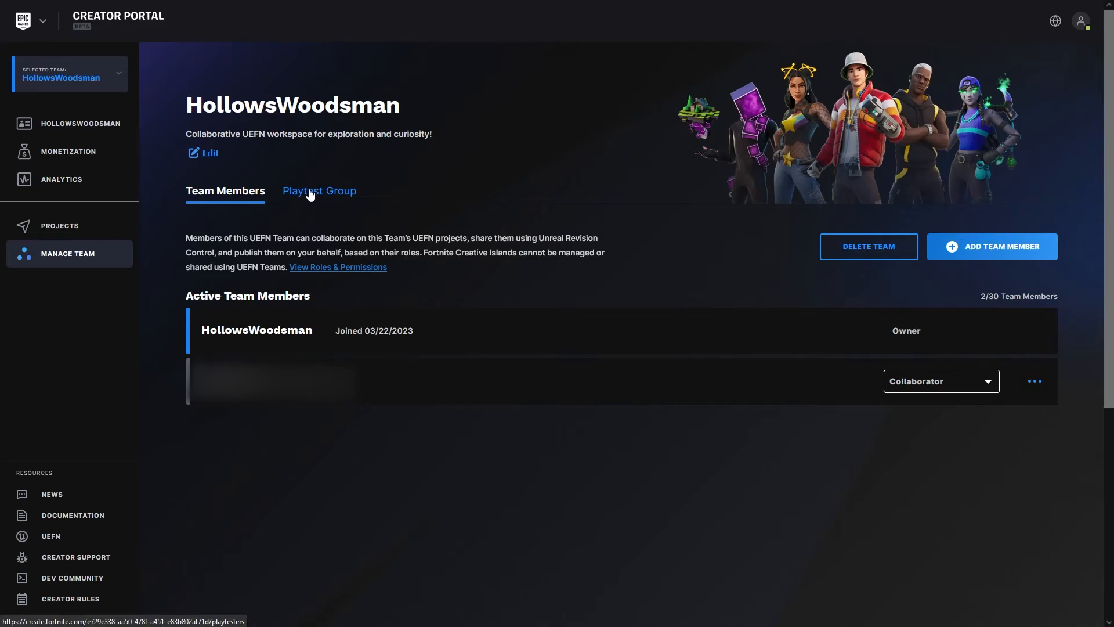
{"action": "mouse_move", "coordinate": [294, 197]}
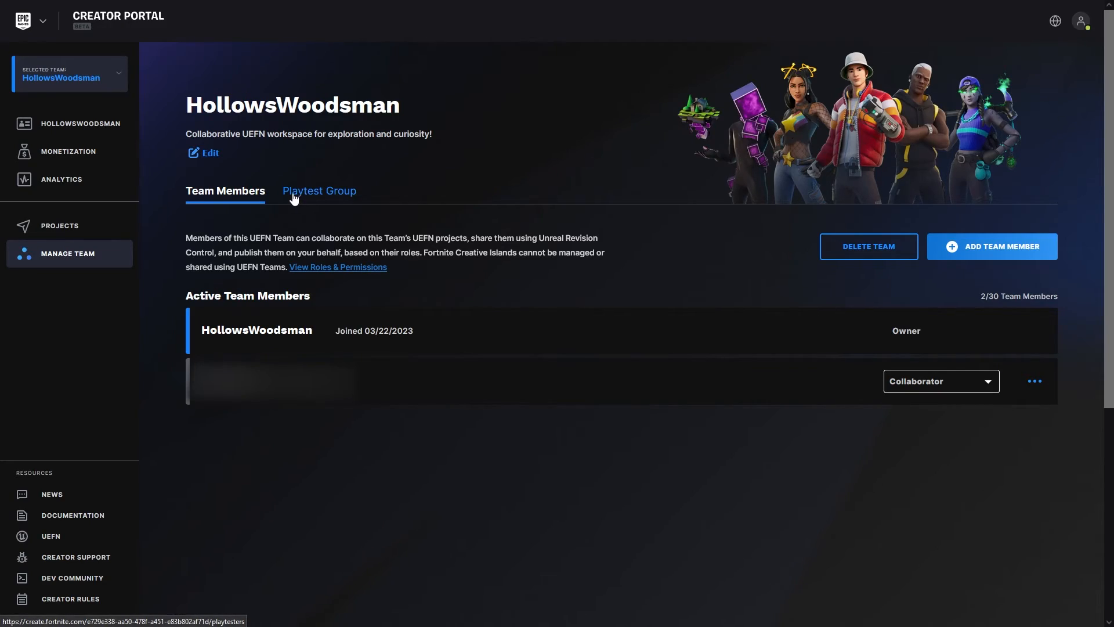